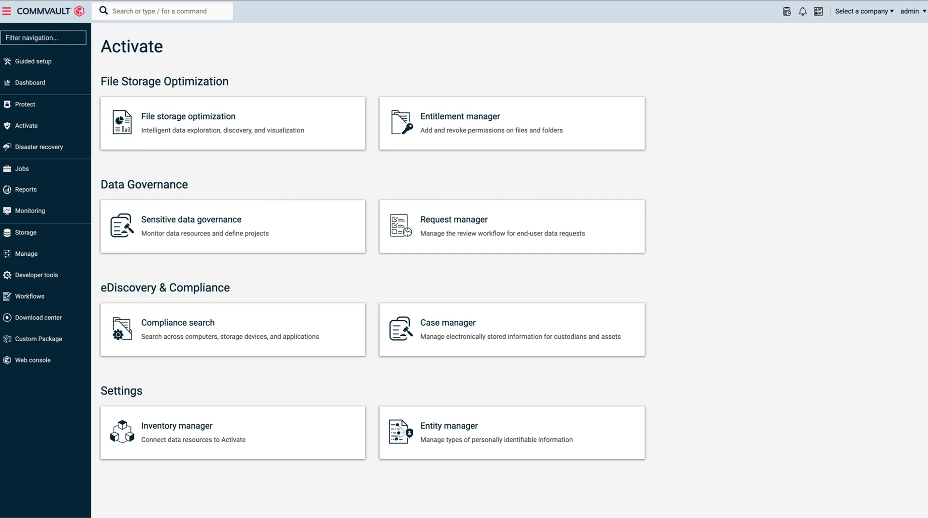
mouse_move(753, 233)
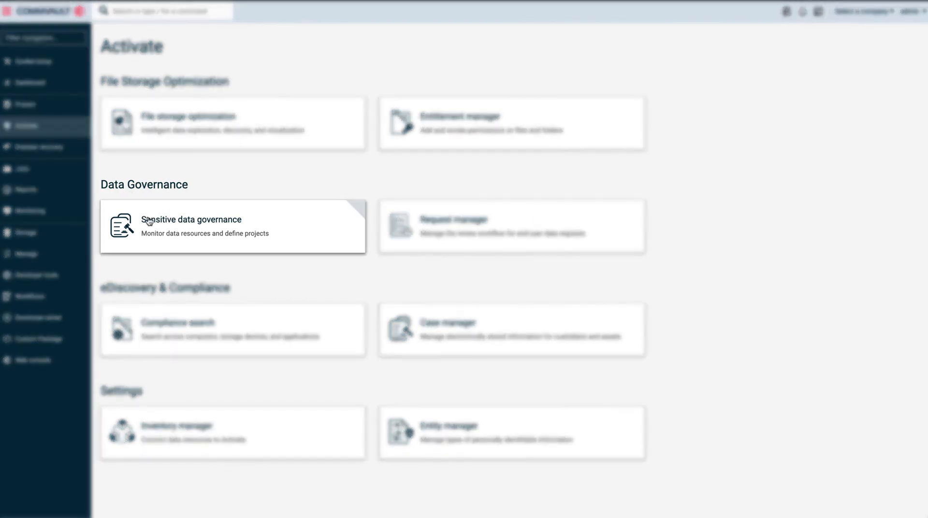
Open the Sensitive data governance area from the Activate page.
click(207, 228)
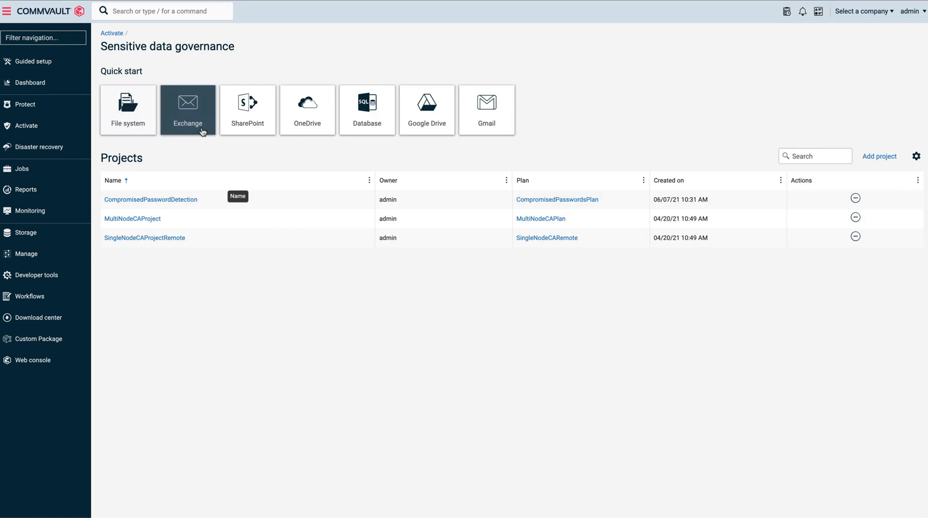
mouse_move(307, 109)
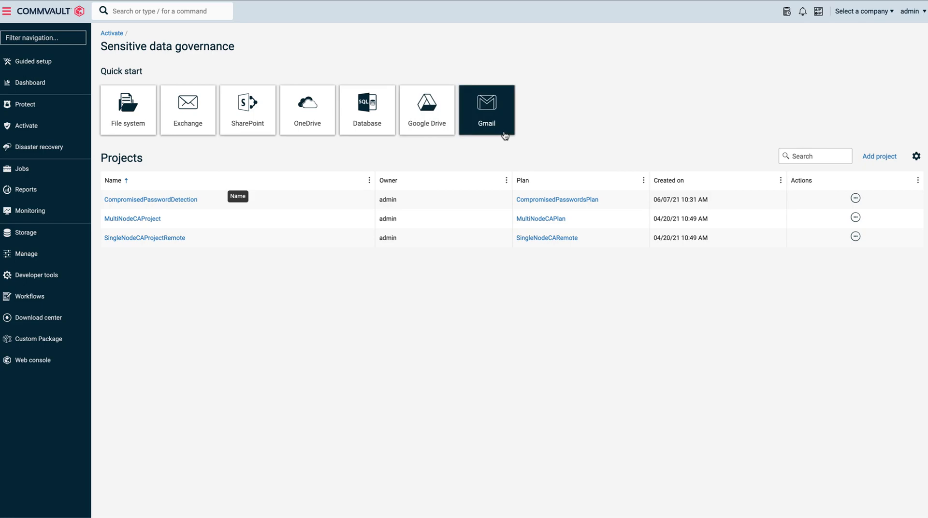
Open the SanFrancisco_Server dashboard and narrow Files By Classifier to Technical files.
click(151, 199)
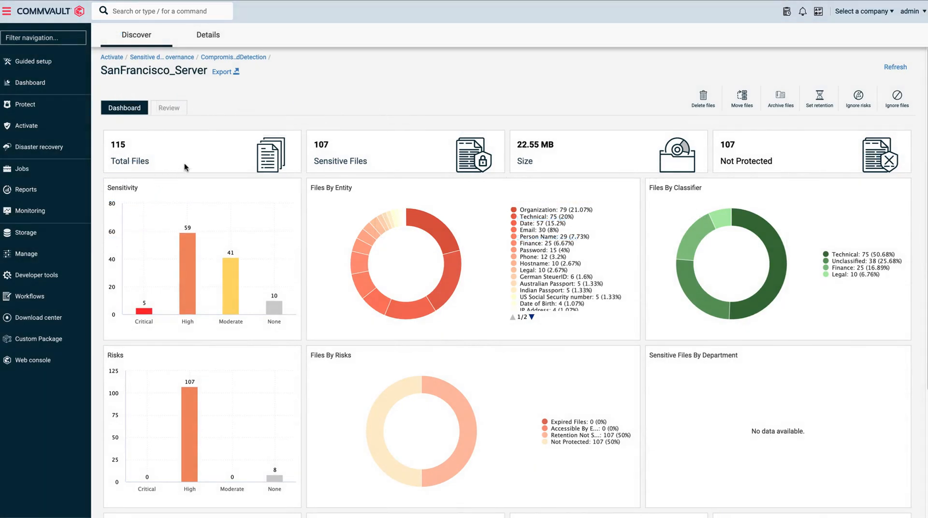
mouse_move(531, 162)
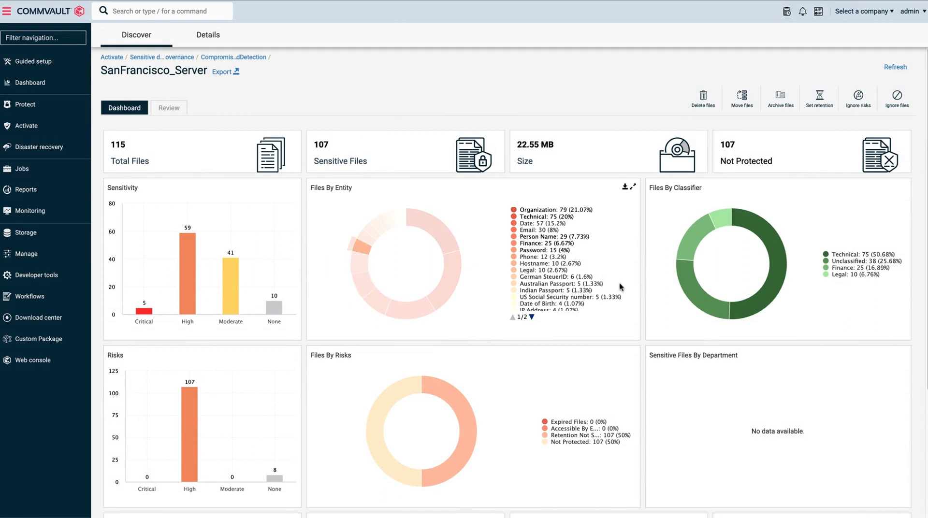
mouse_move(766, 299)
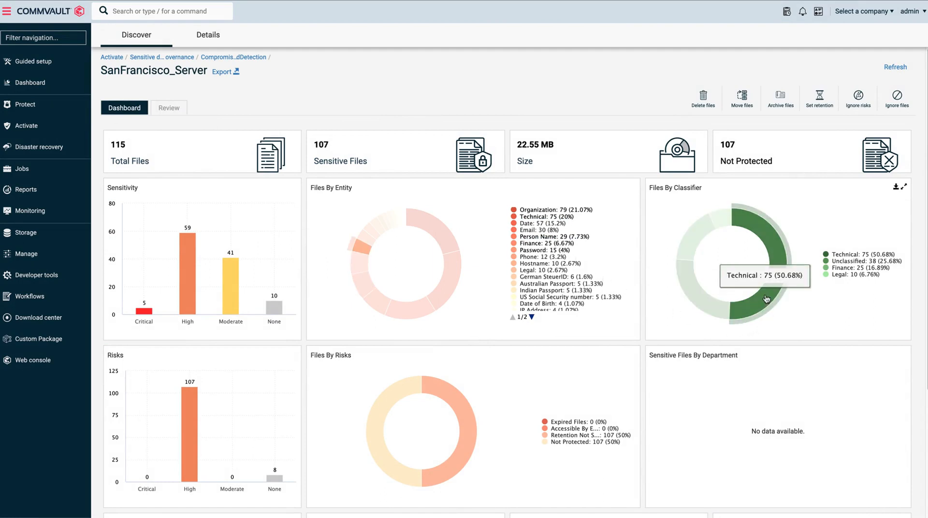
click(895, 67)
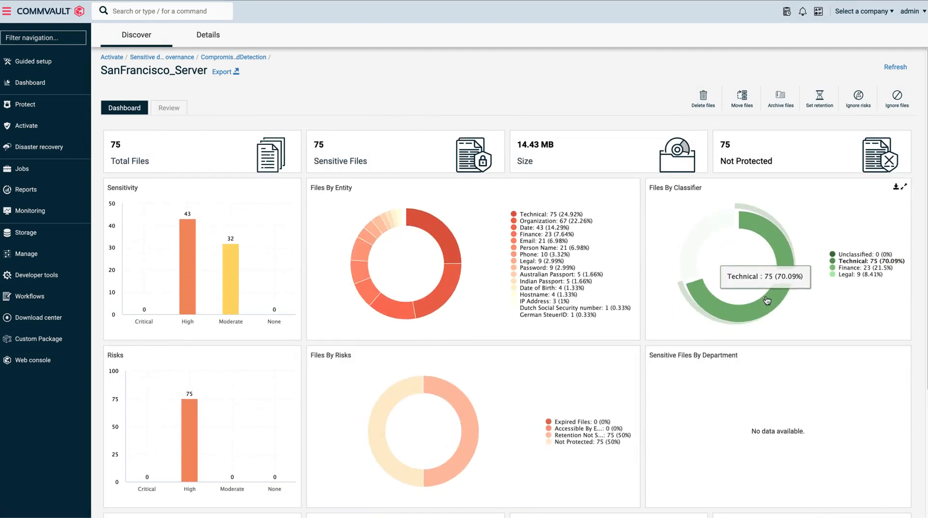
click(895, 66)
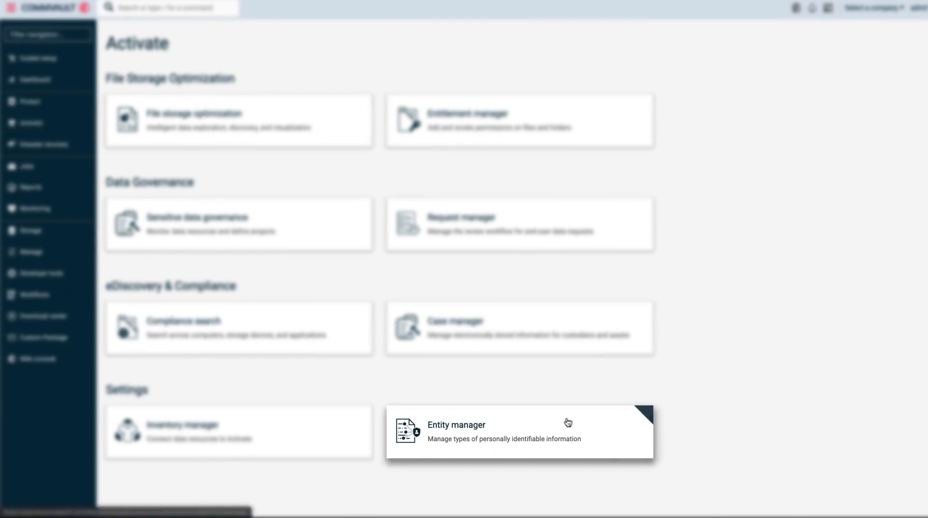
In Entity manager, find the built-in Password entity, review it and save it.
click(503, 431)
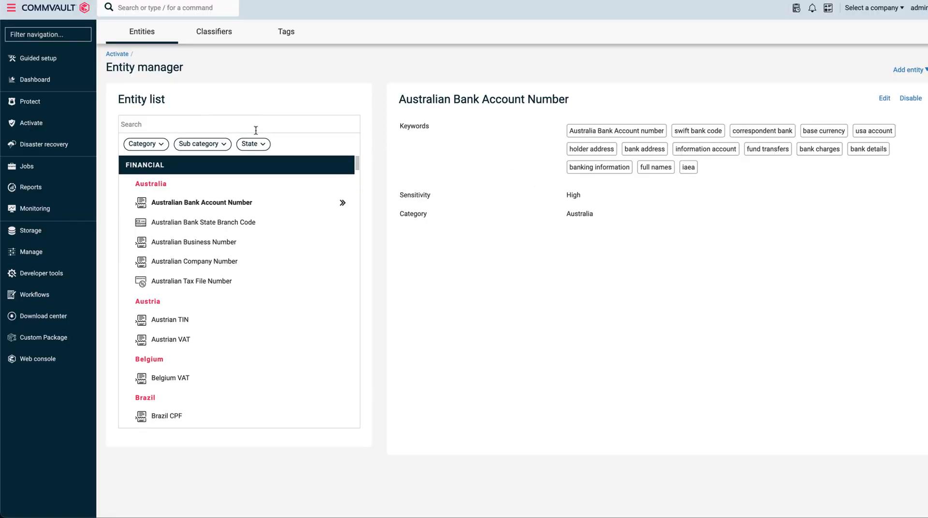
text(password)
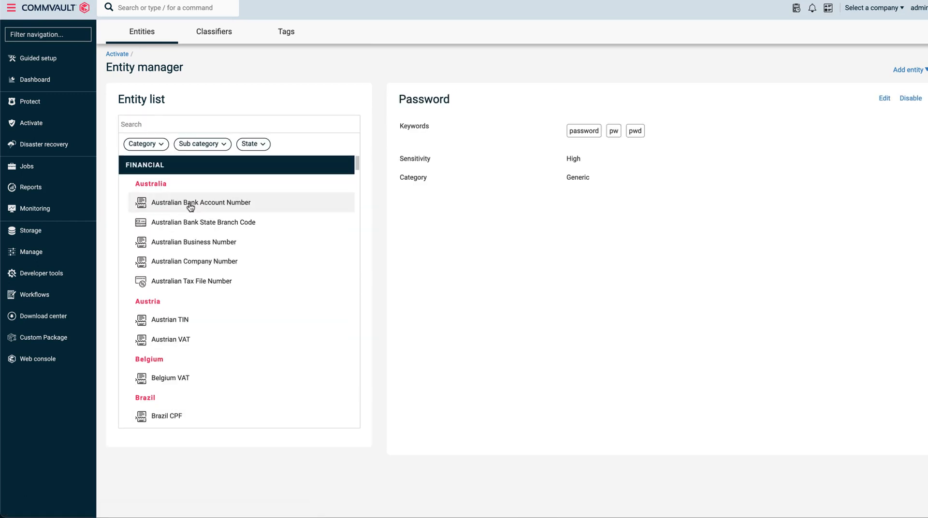
mouse_move(858, 110)
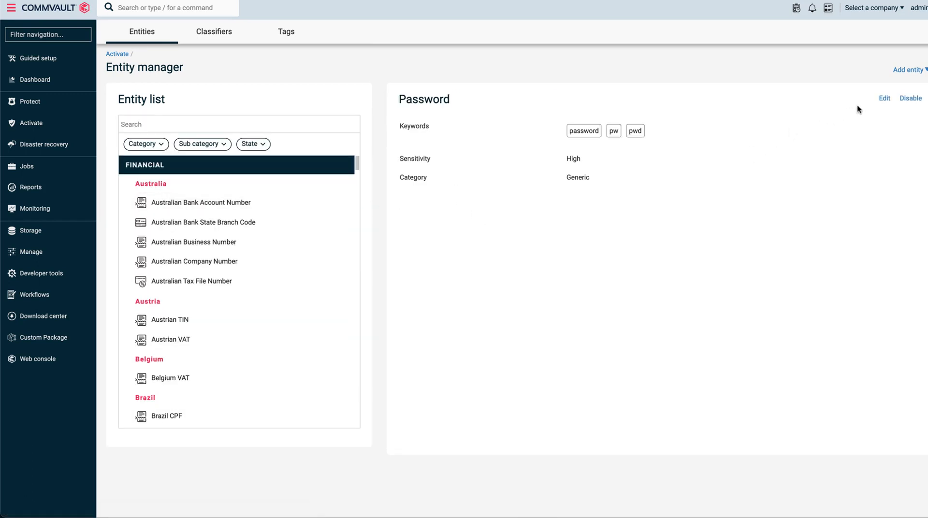
click(883, 99)
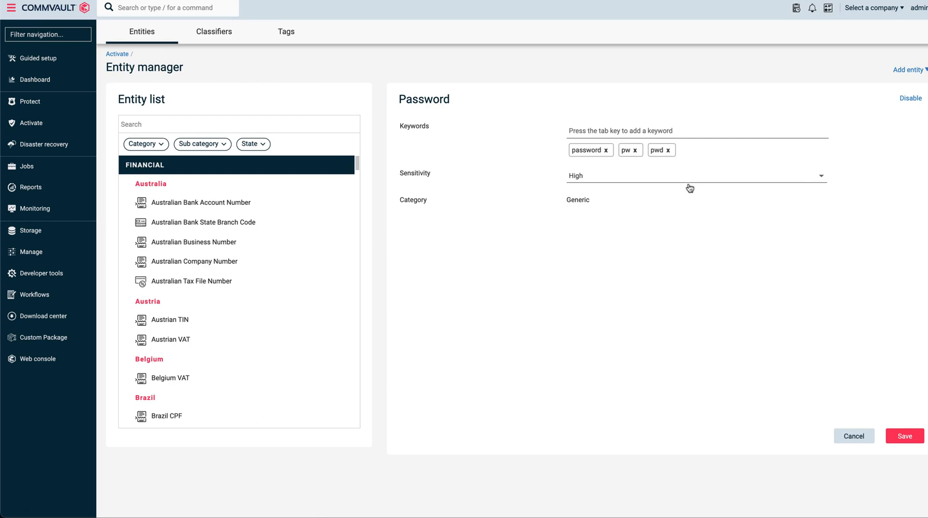
mouse_move(661, 193)
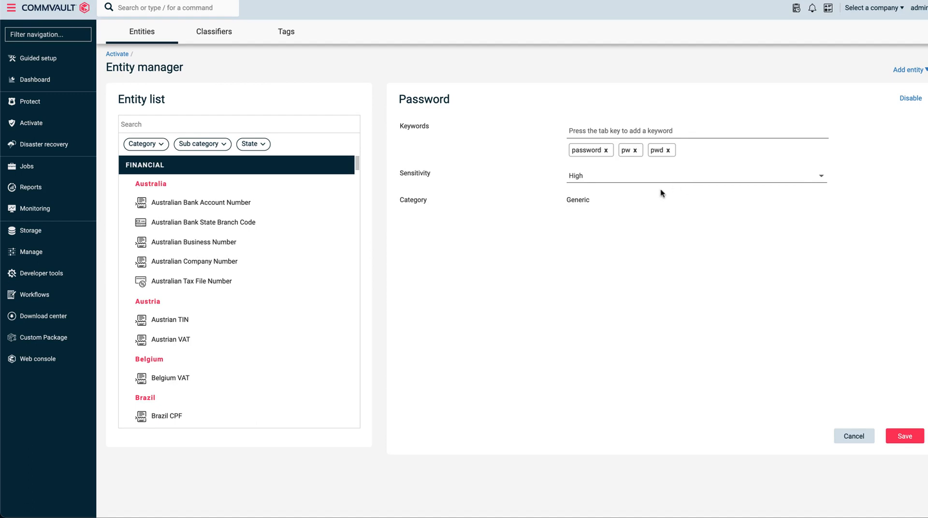
click(903, 436)
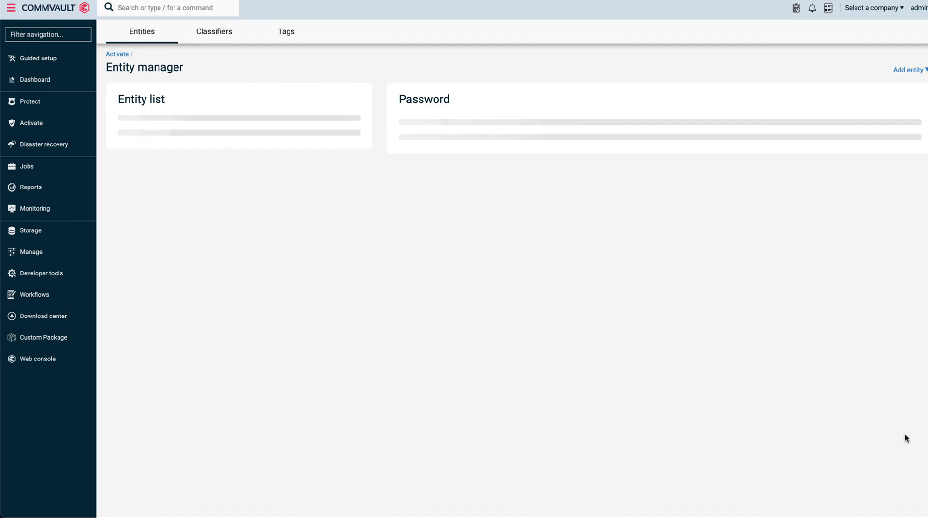
Add a CommonPass entity with keywords pw;pwd;password and save it.
text(CommonPass)
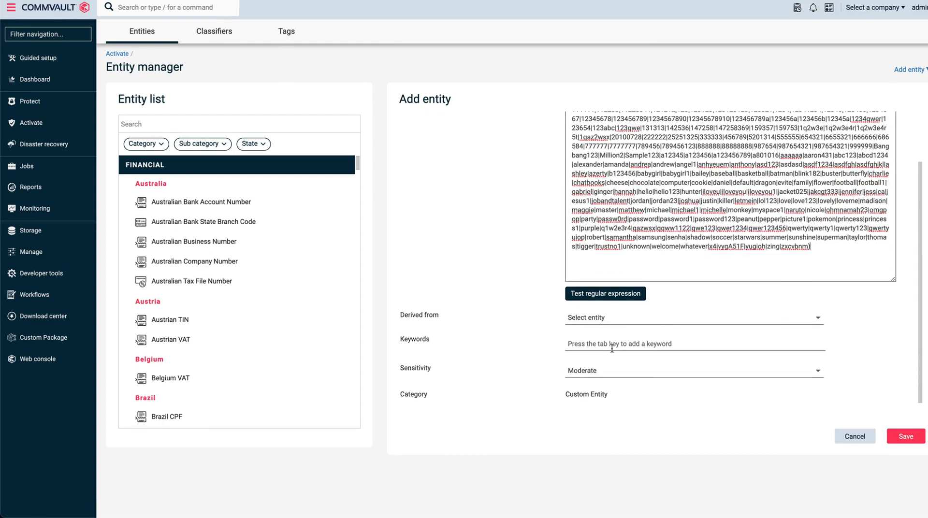
text(pw;pwd;password)
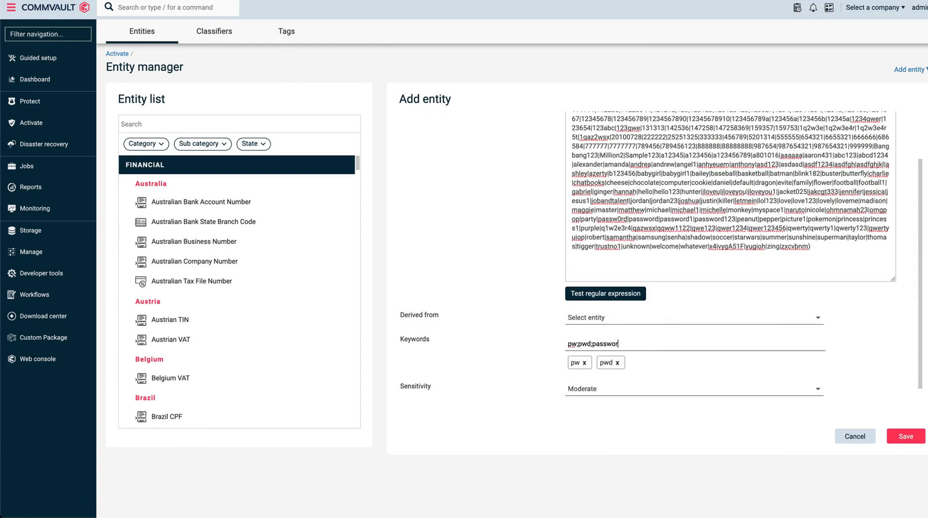
click(904, 436)
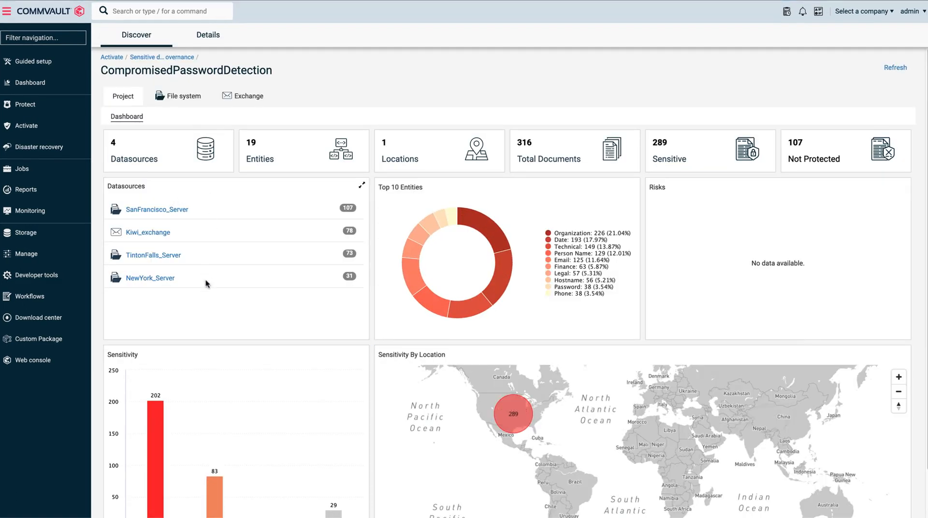
mouse_move(214, 211)
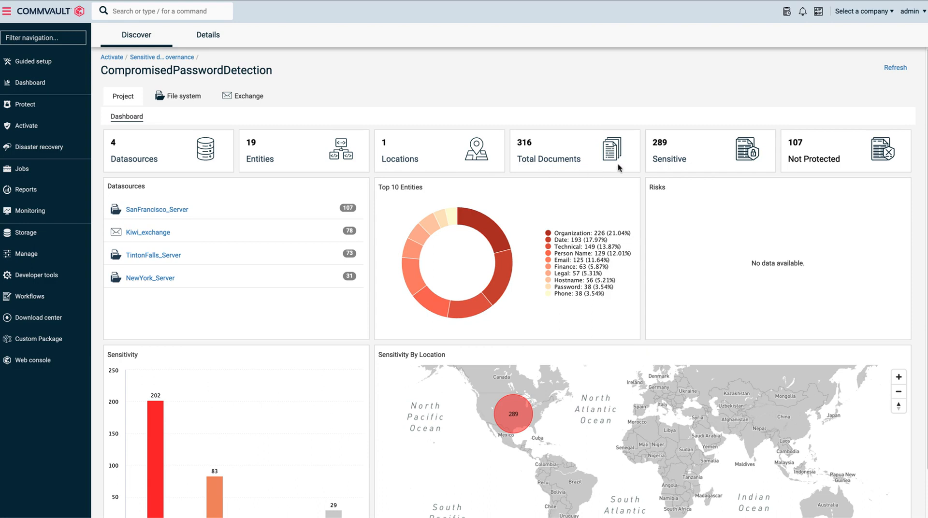
mouse_move(808, 168)
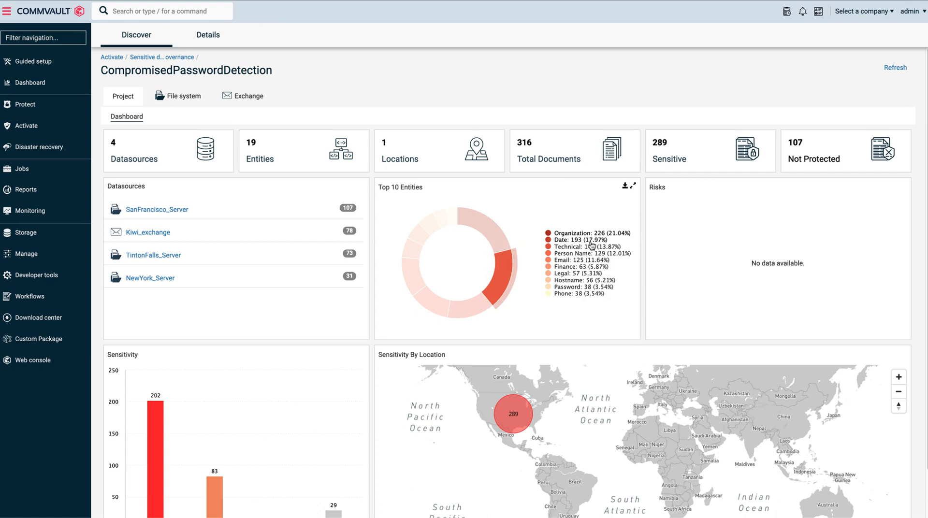
mouse_move(570, 300)
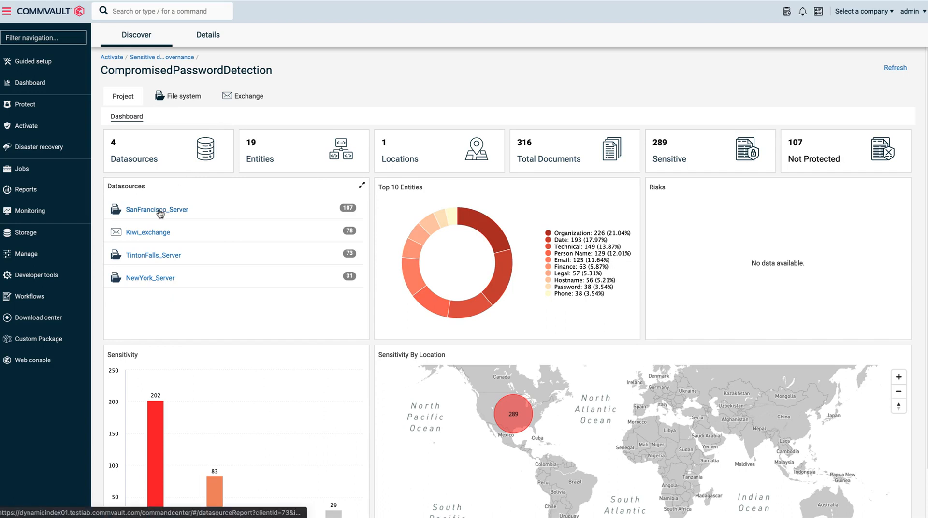
Review SanFrancisco_Server password files and preview server_creds.docx with its detected passwords.
click(156, 209)
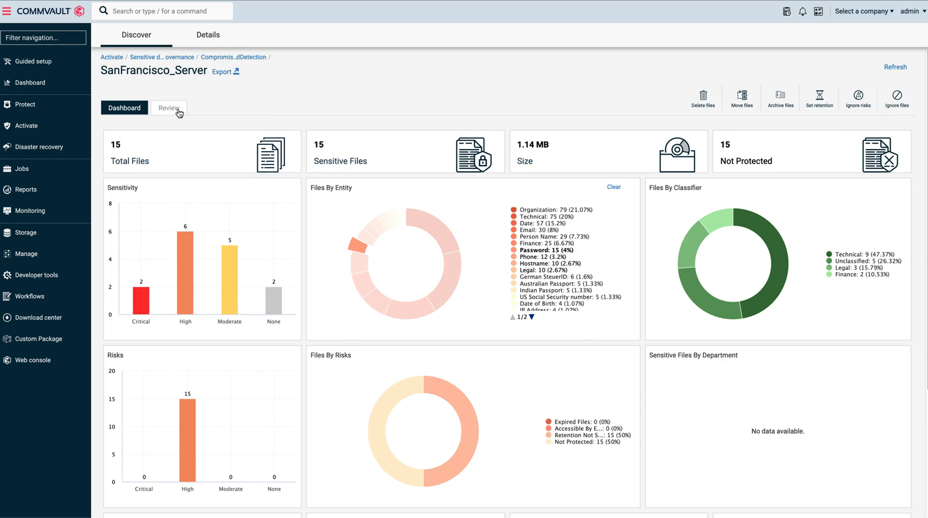
click(168, 107)
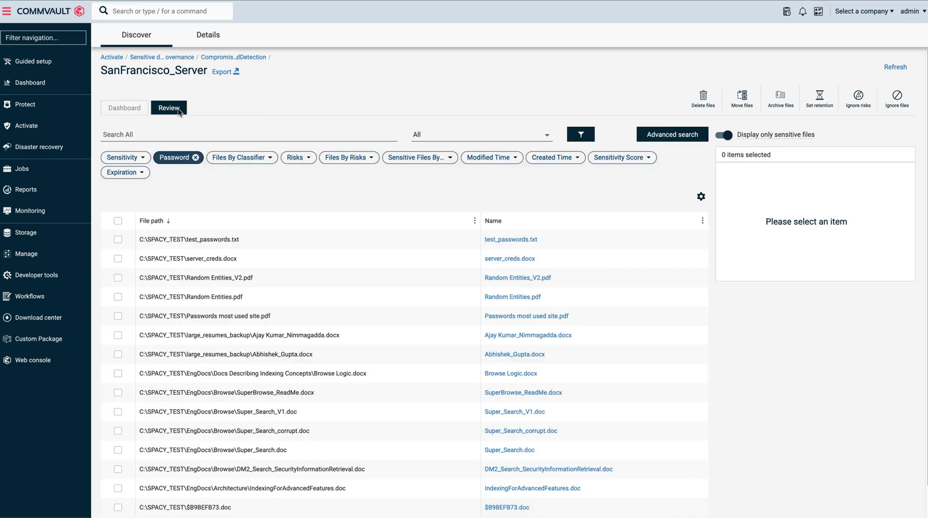
click(509, 258)
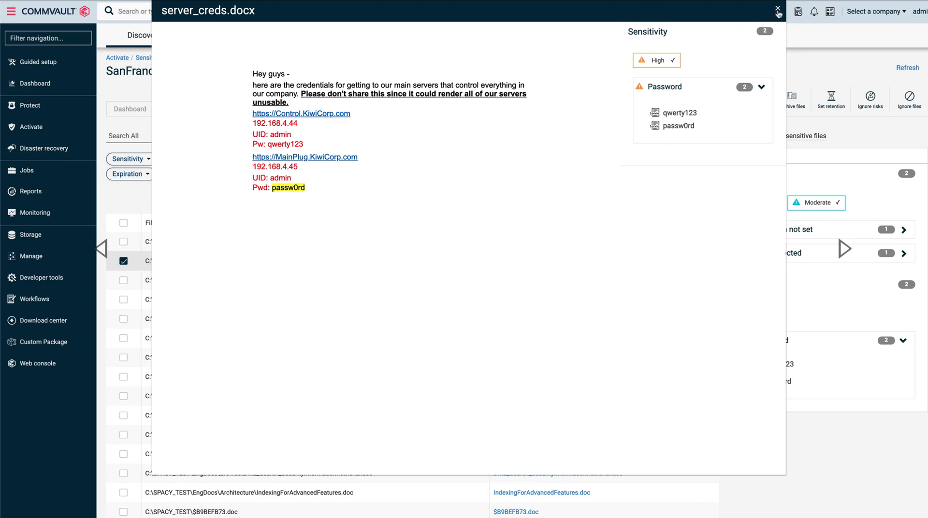
click(777, 11)
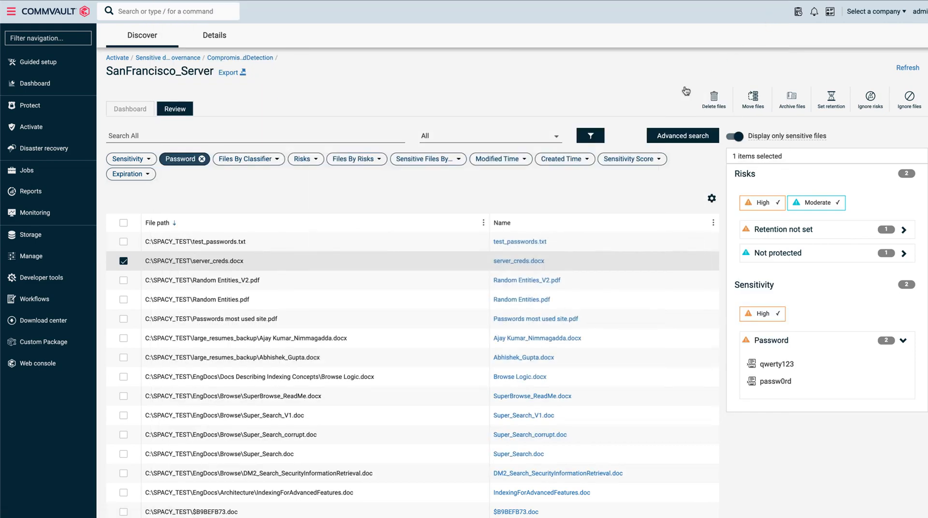
Prepare deleting the five password files, also from backup, leaving the review request off.
click(123, 240)
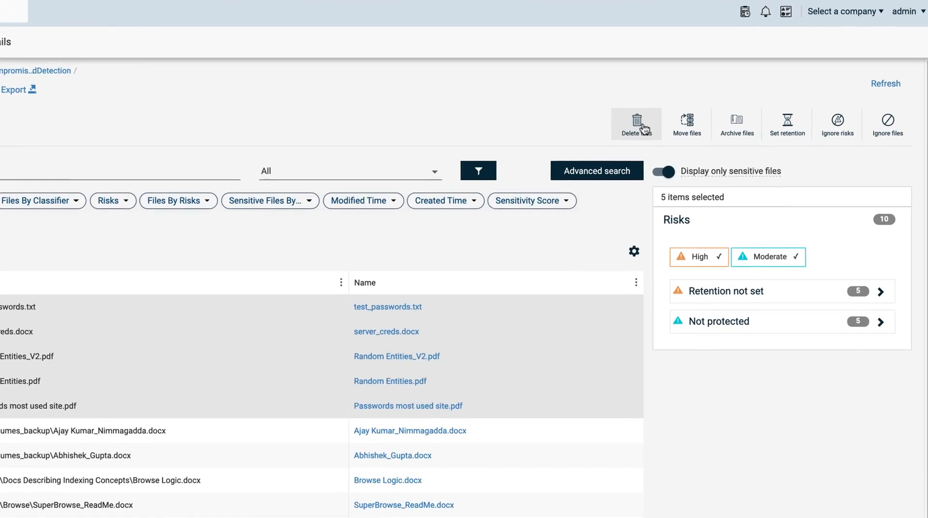
click(636, 123)
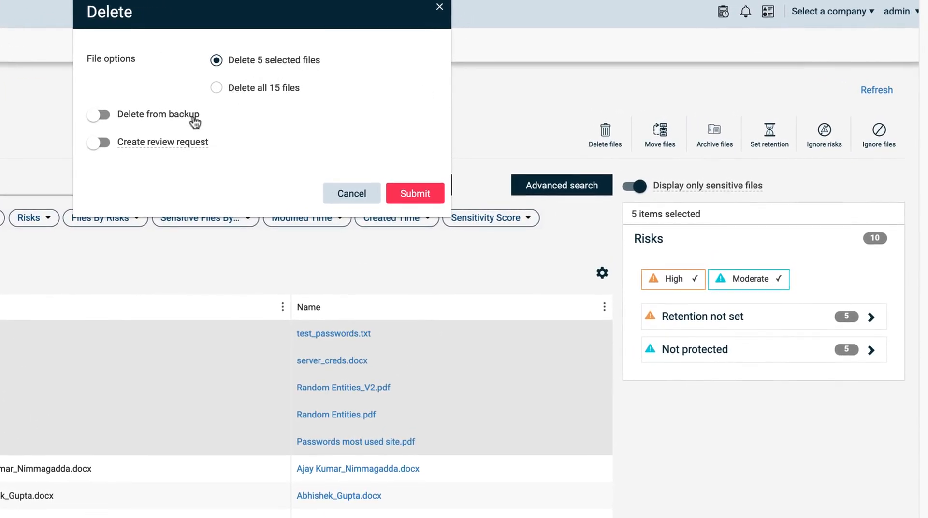
click(97, 115)
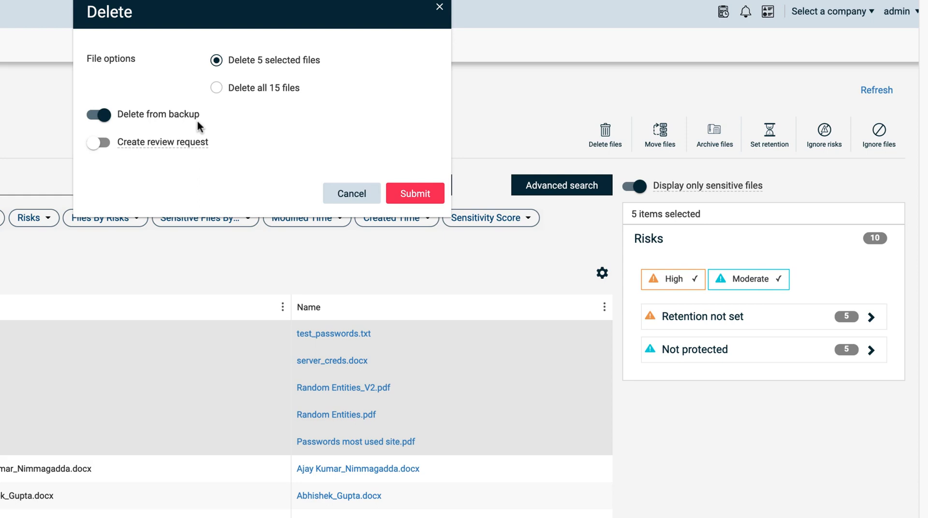
mouse_move(203, 132)
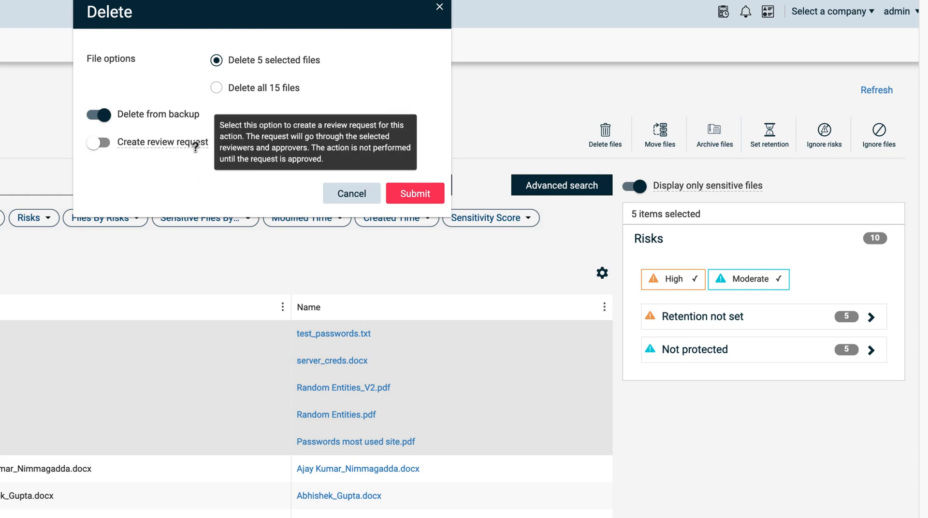
click(98, 143)
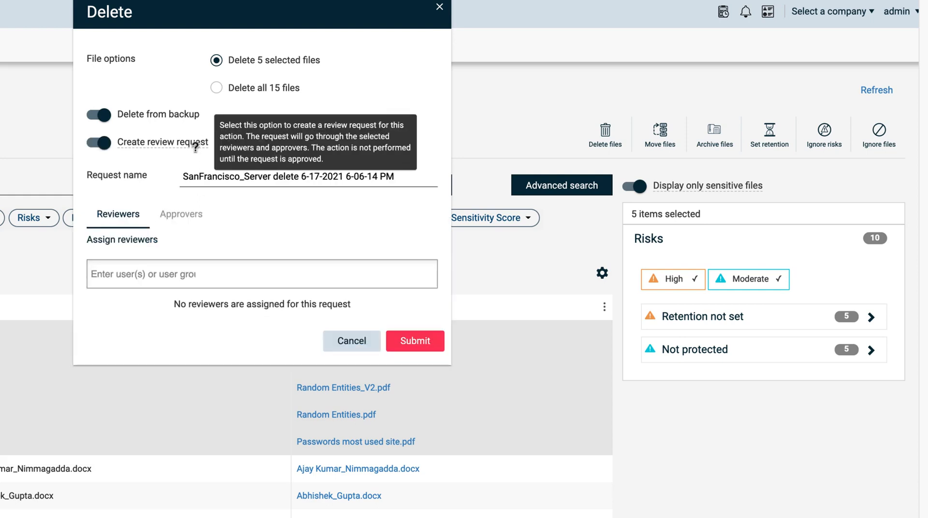
click(99, 143)
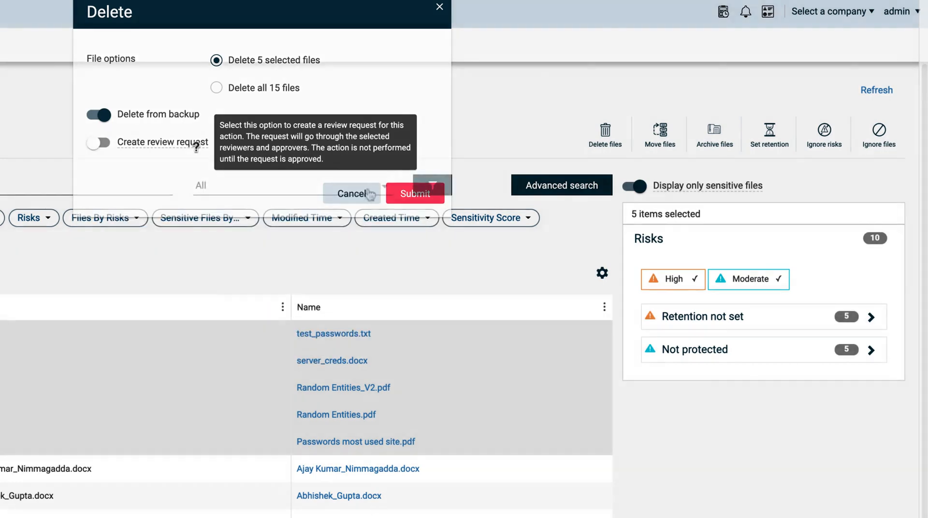
Move the five files to c:\quarantine as user Bert with the given password, and submit.
click(659, 134)
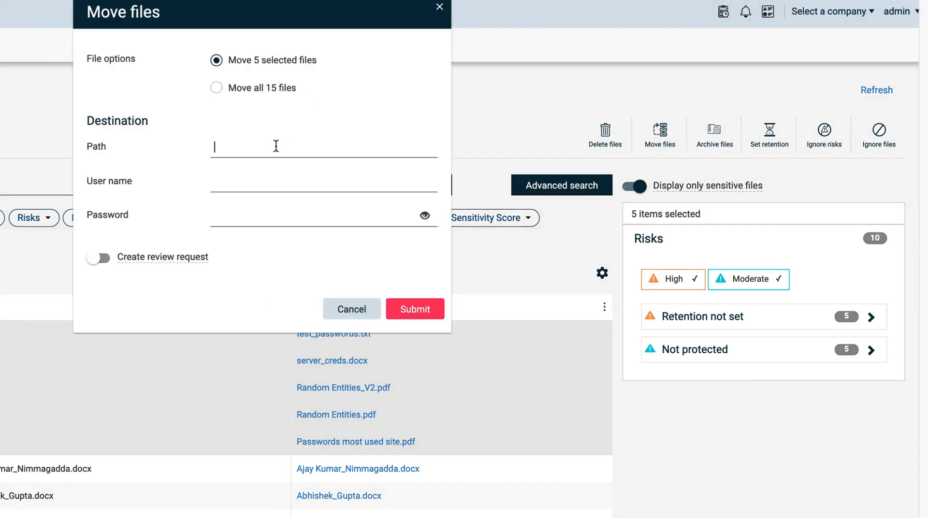
text(c:\quarantine)
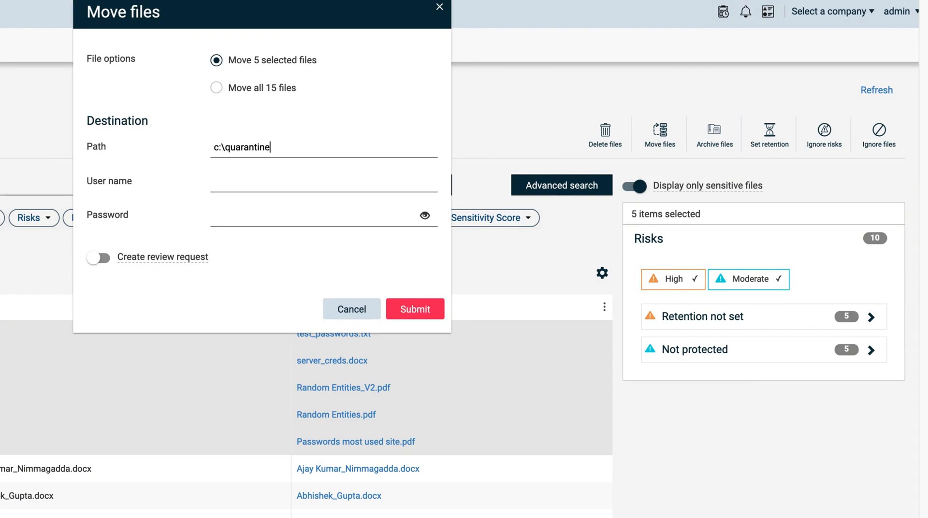
text(Bert)
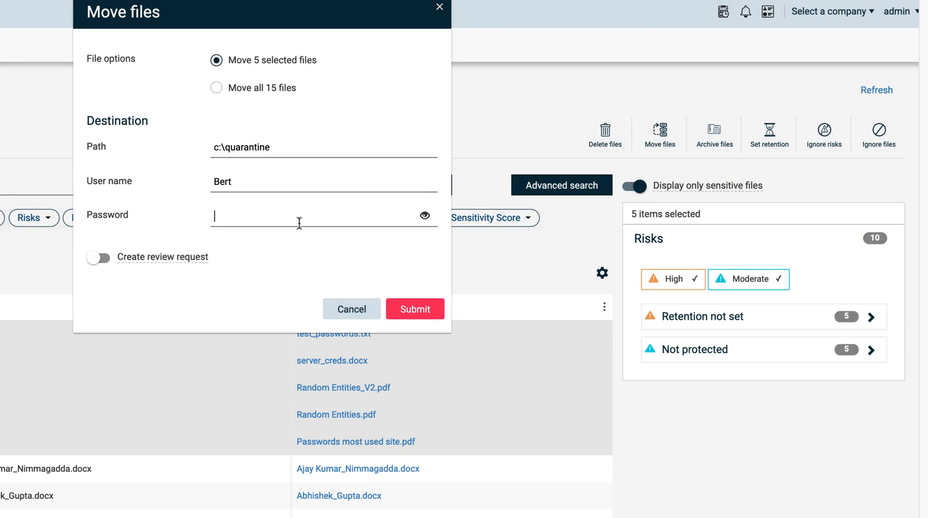
text(password)
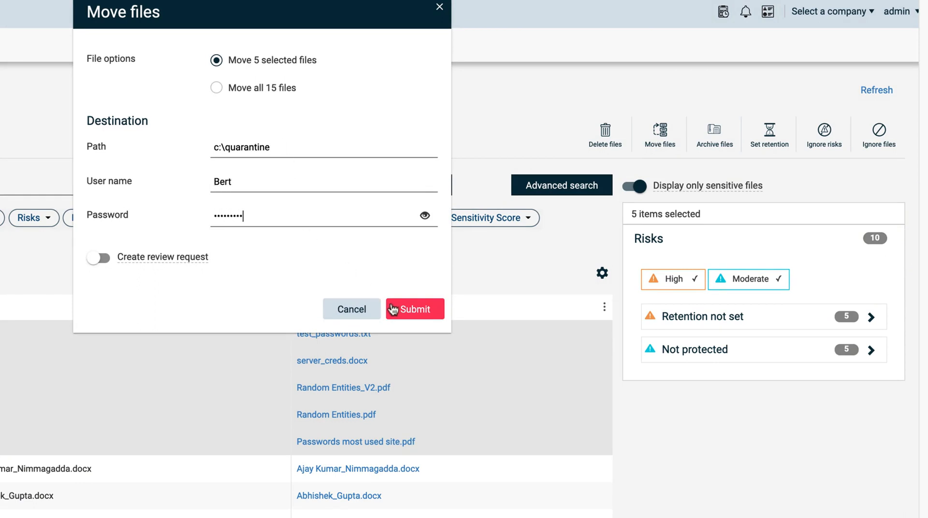
click(414, 308)
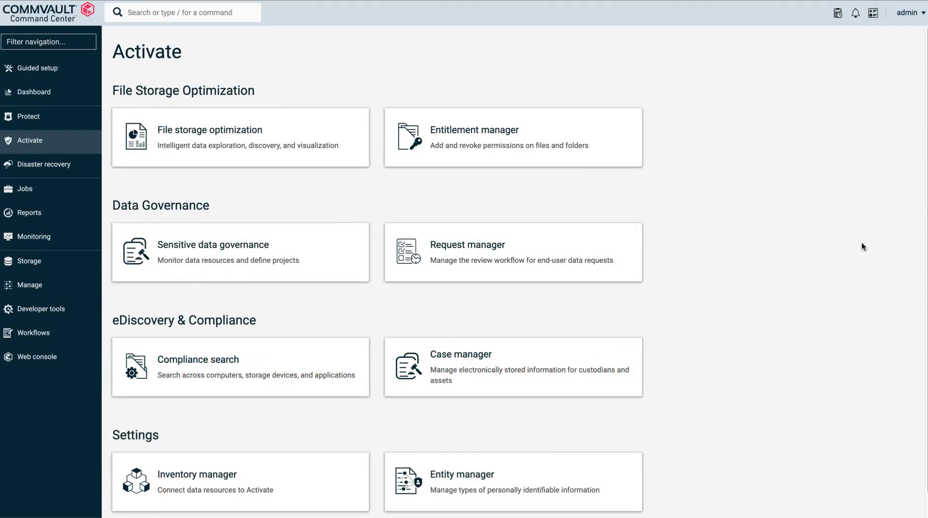
mouse_move(677, 238)
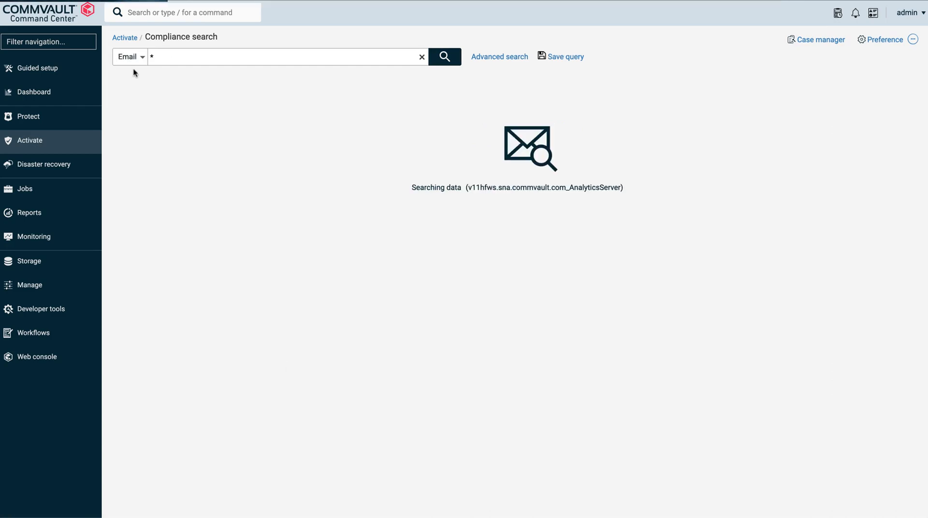
click(443, 56)
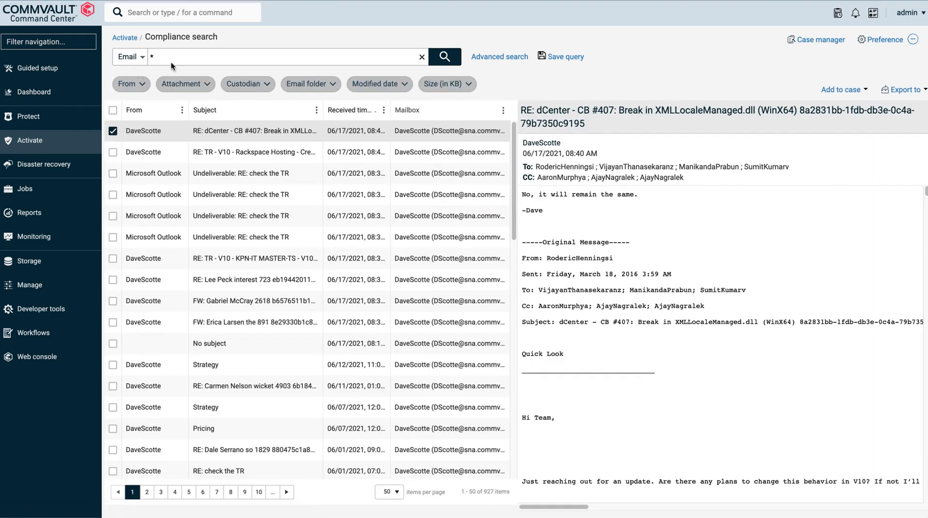
click(128, 83)
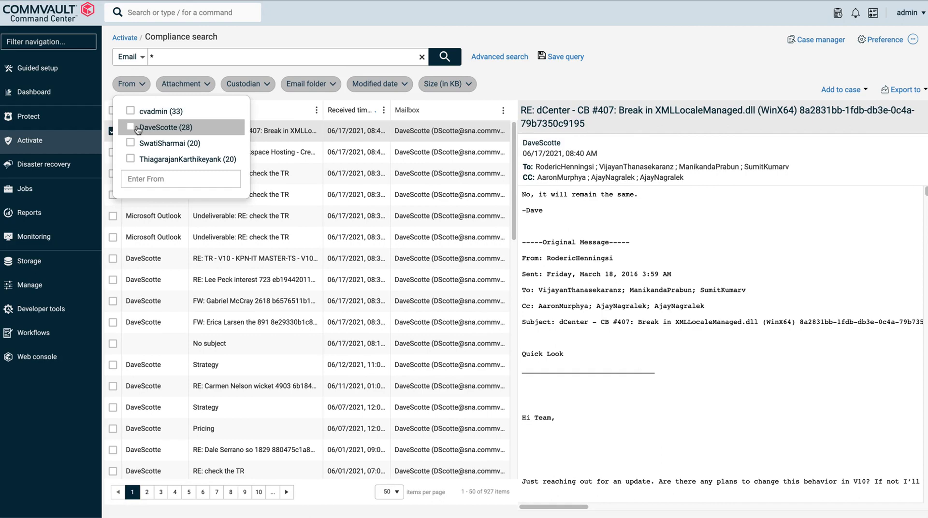
click(130, 127)
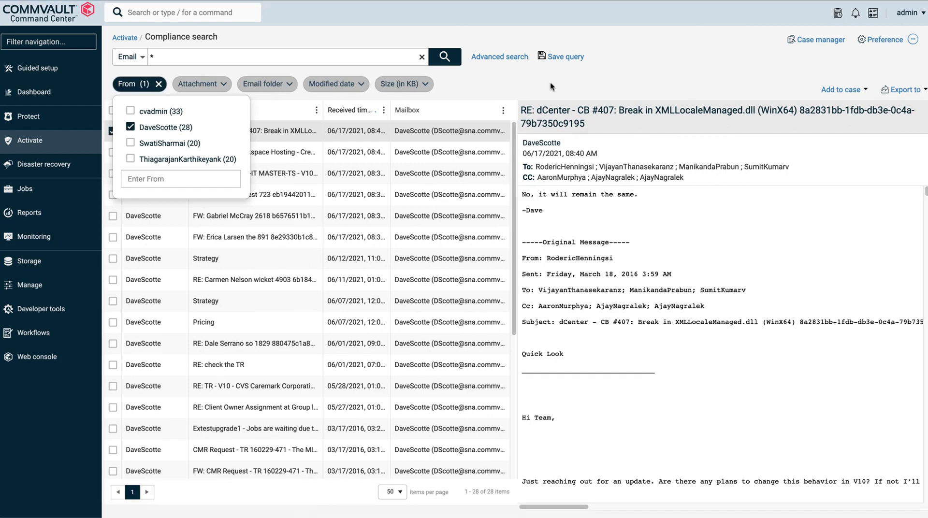
click(498, 56)
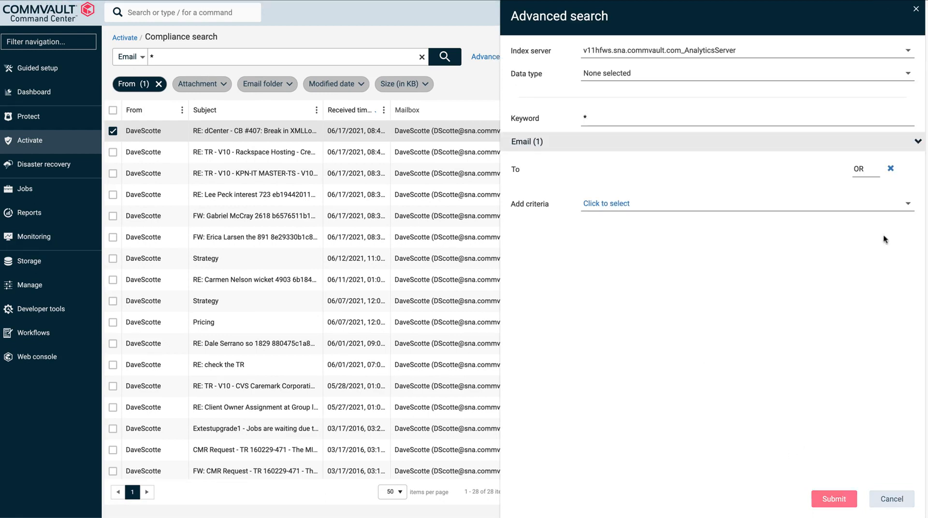
text(sna.commvault.com)
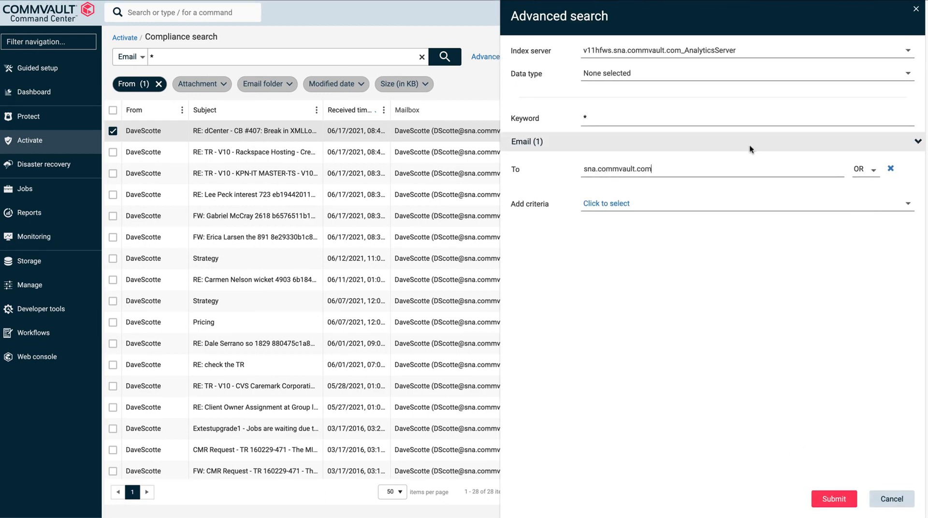
click(832, 498)
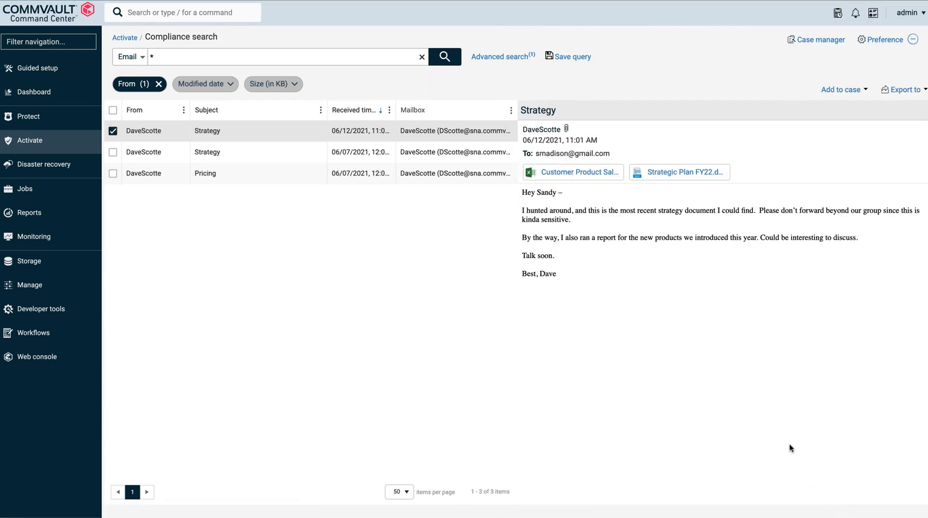
mouse_move(599, 231)
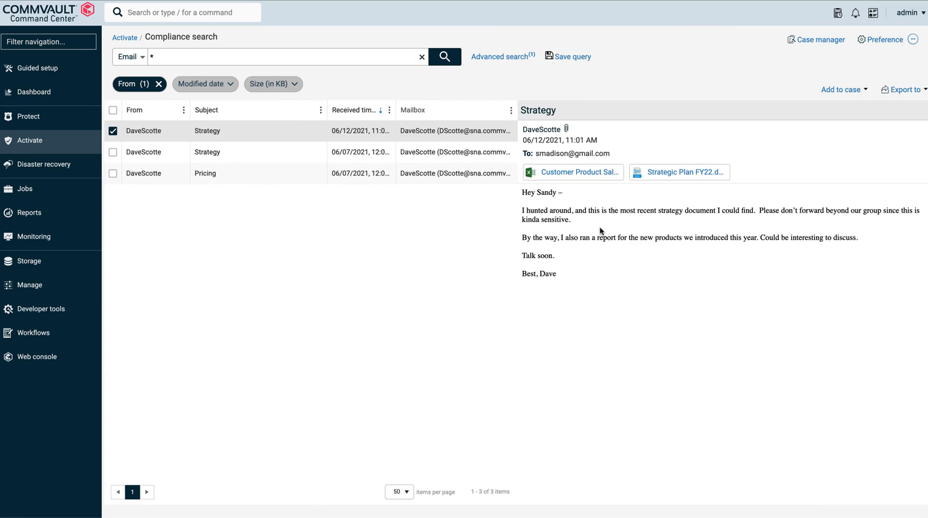
mouse_move(582, 231)
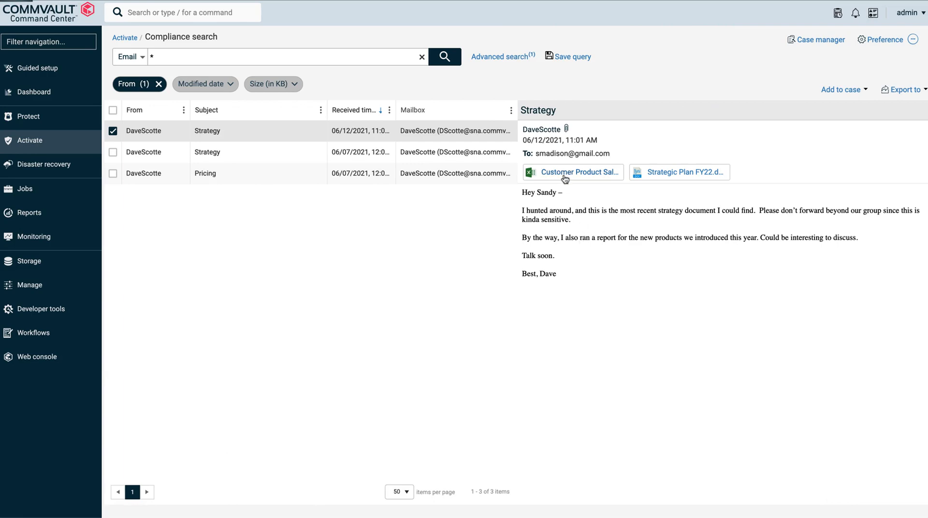
Read the sales spreadsheet and strategic plan attachments, the Pricing email and the roadmap Strategy email.
click(579, 172)
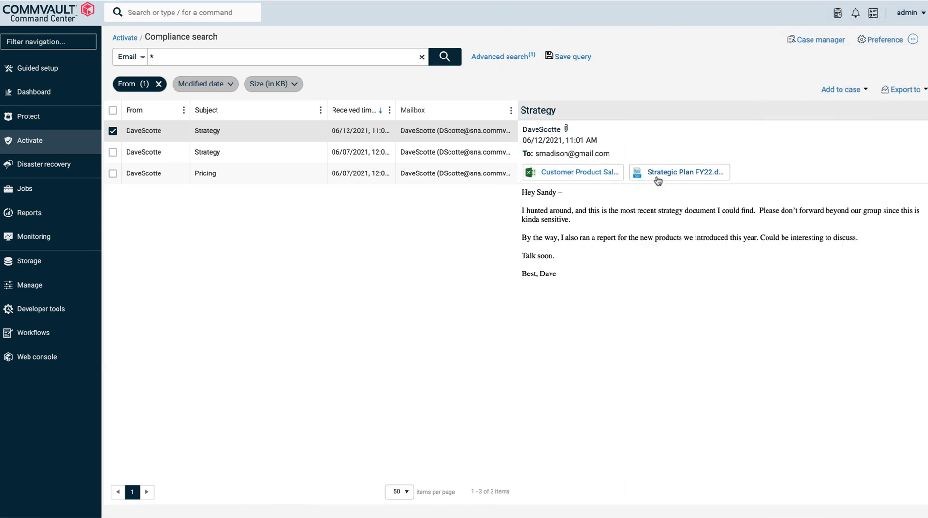
click(678, 172)
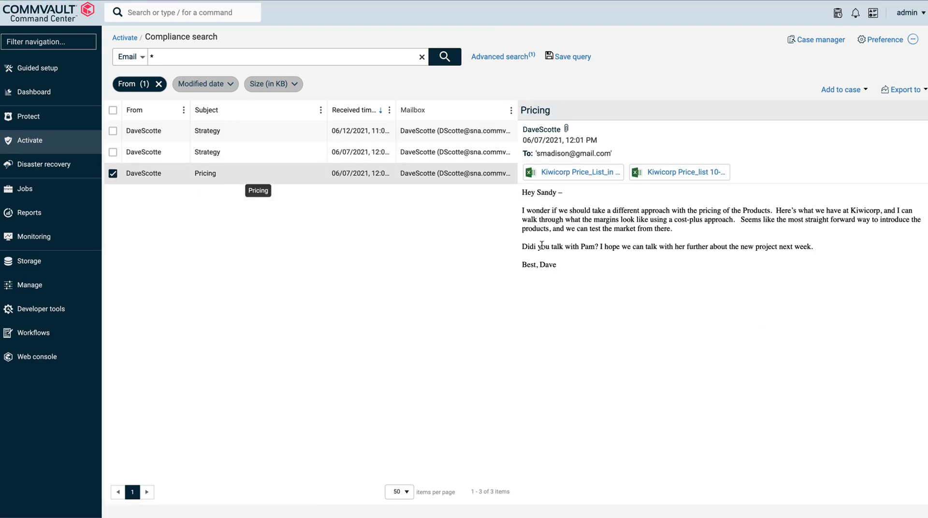
click(678, 172)
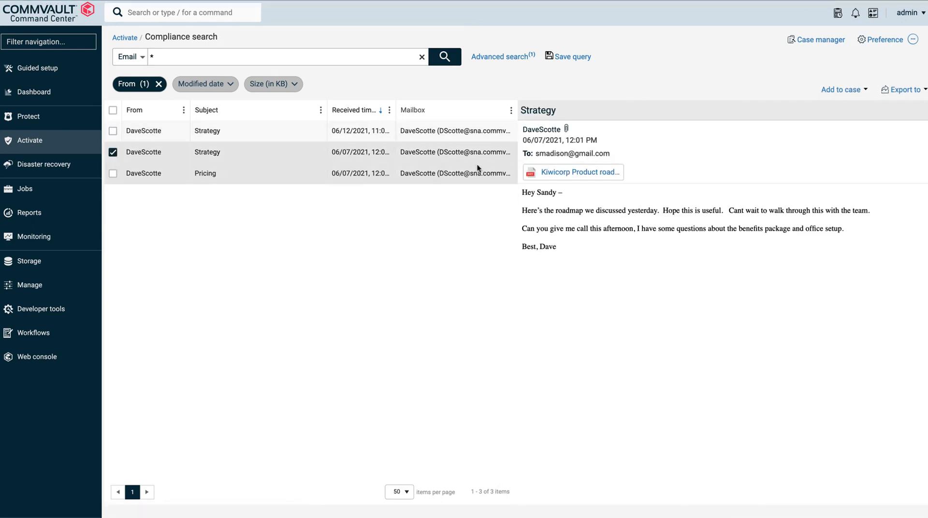
click(578, 172)
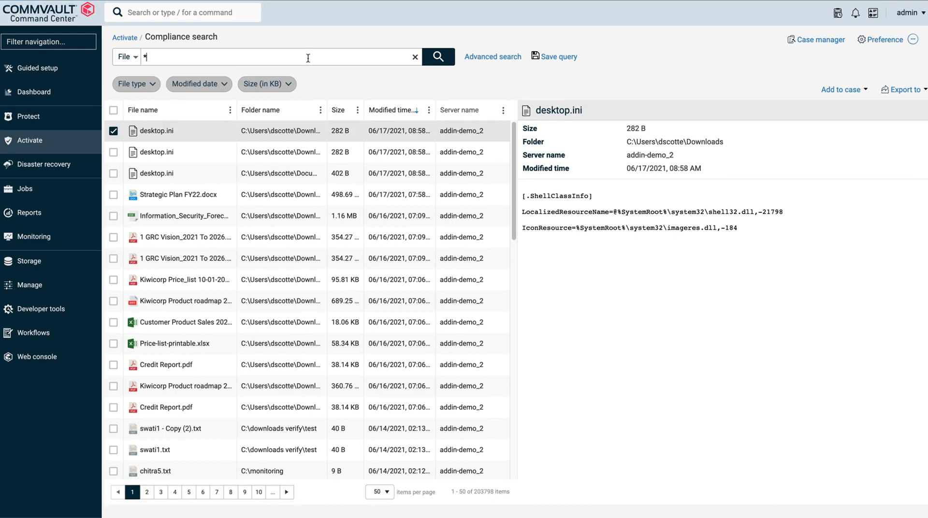
Run a keyword file search, place the five matching files on a legal hold named 'Additional ex'.
click(437, 56)
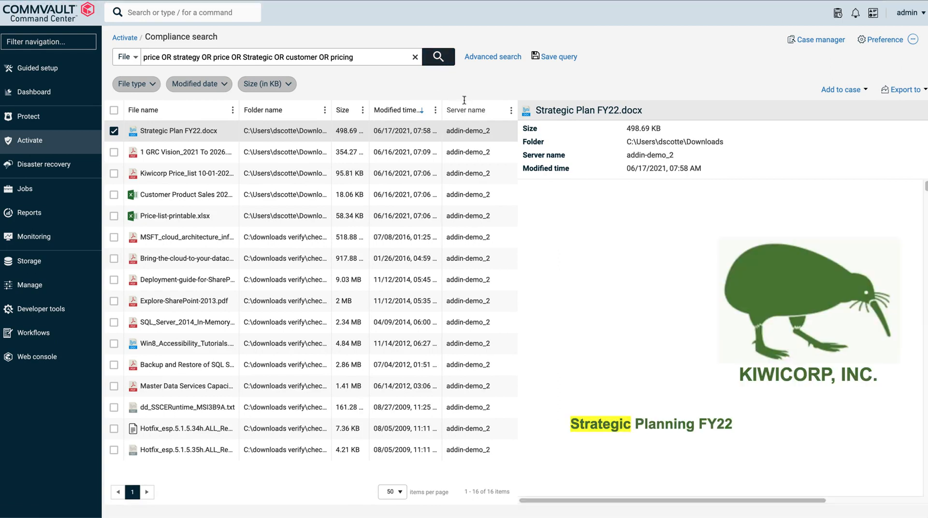
mouse_move(172, 130)
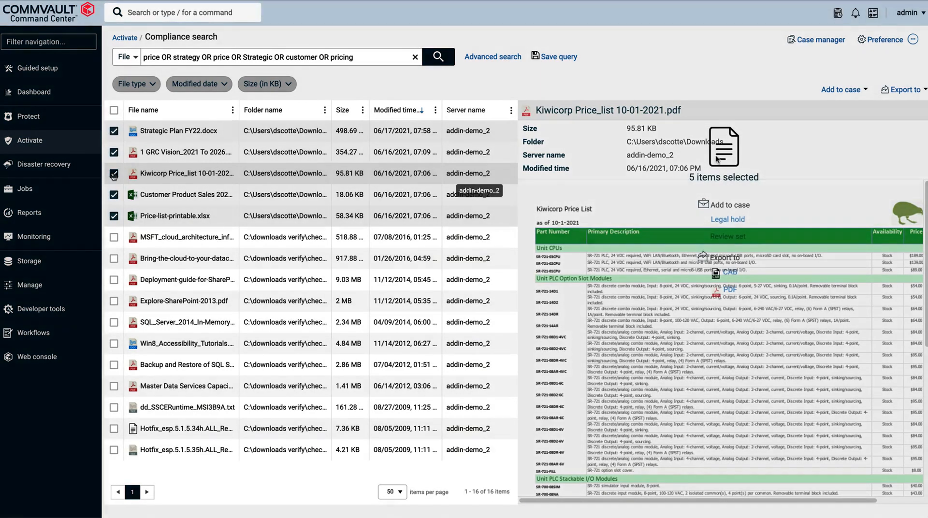
click(727, 220)
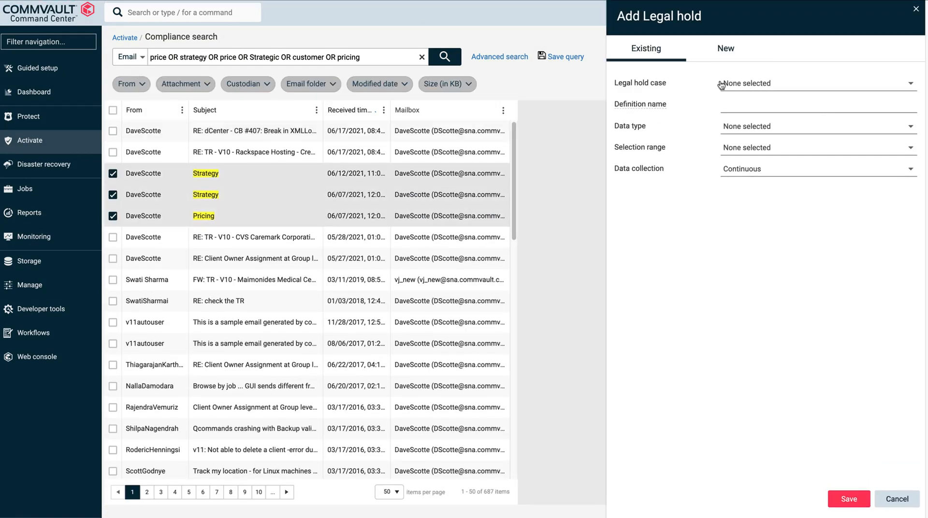
text(Additional ex)
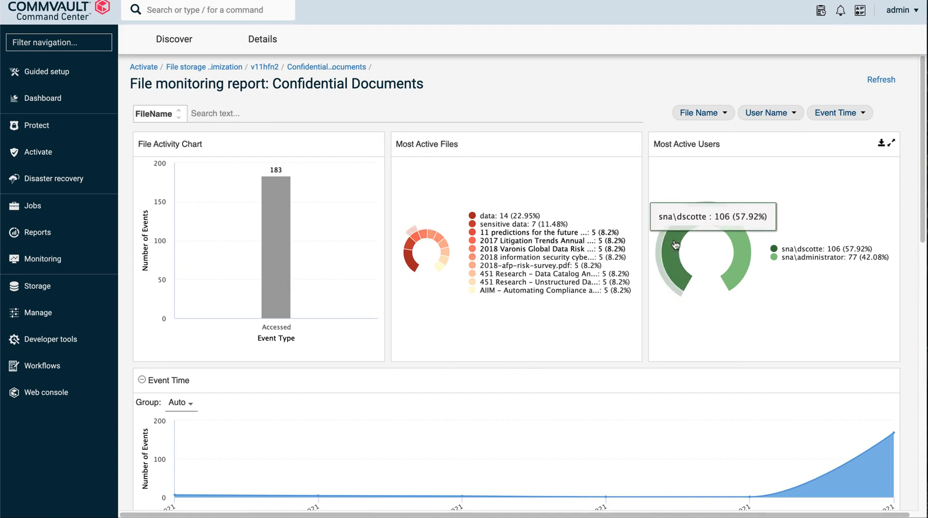
click(672, 255)
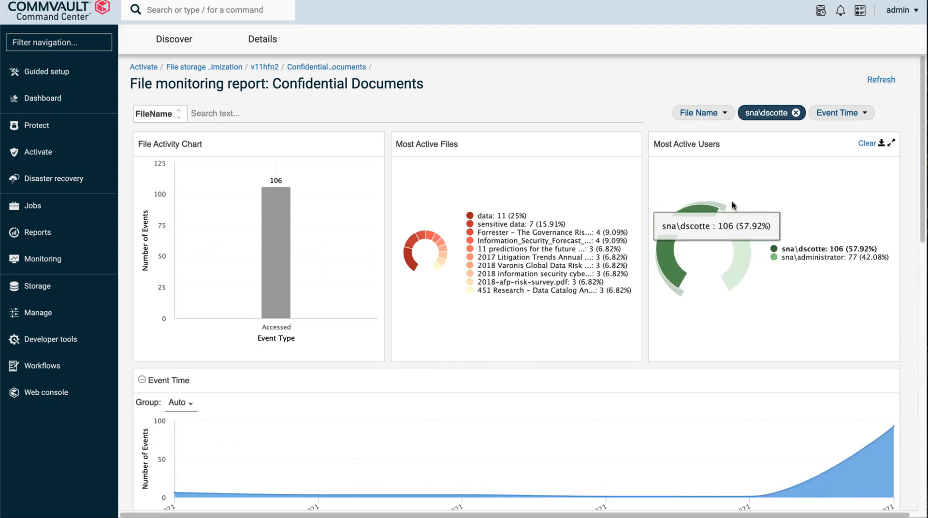
click(837, 112)
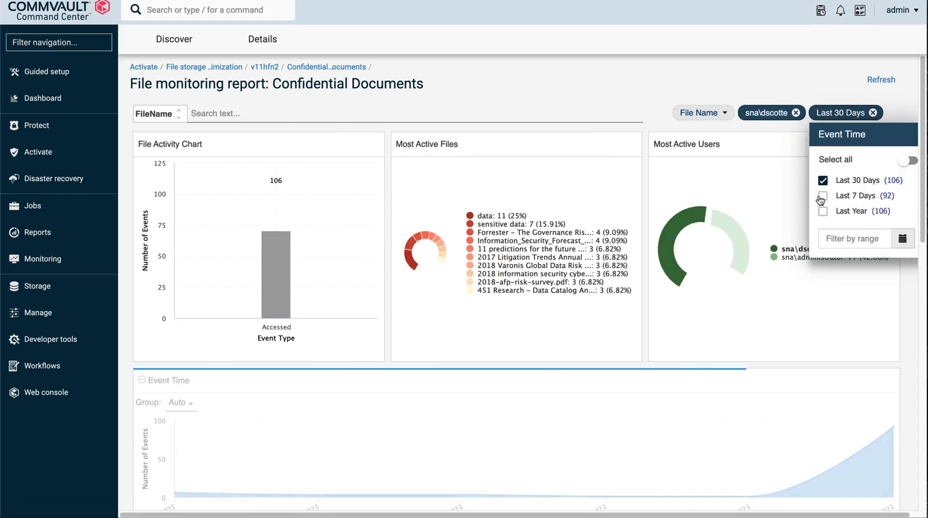
text(price OR strategy OR price OR Strategic OR customer OR pricing OR roadmap)
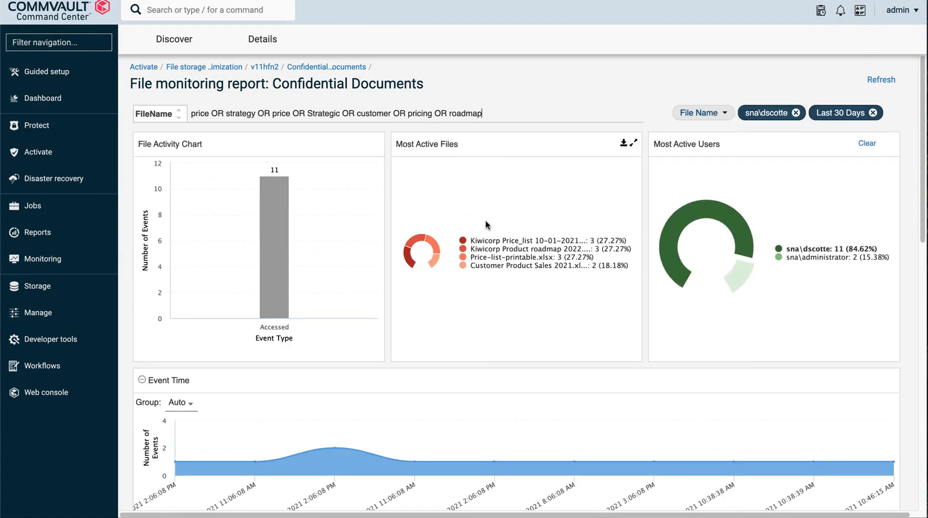
Sort the departed user's file access events by Event Time, oldest to newest.
scroll(down, 3)
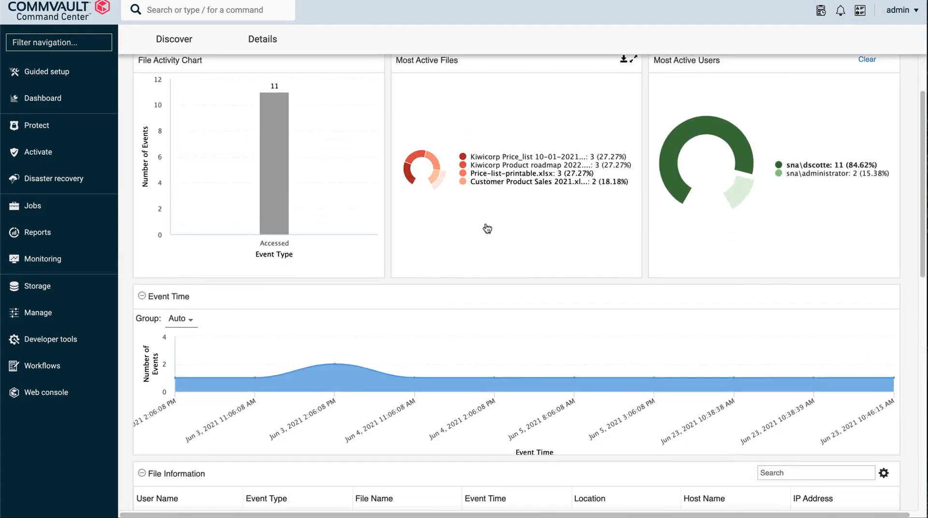
scroll(down, 3)
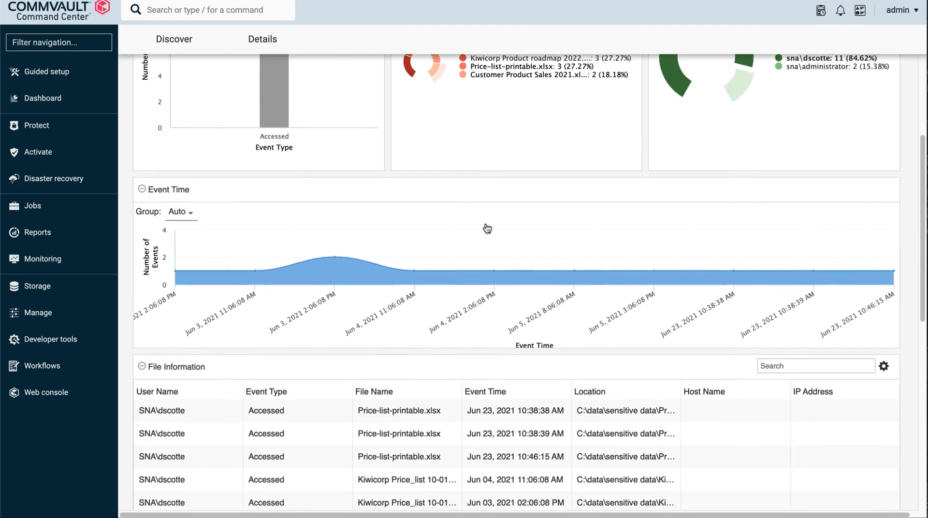
scroll(down, 3)
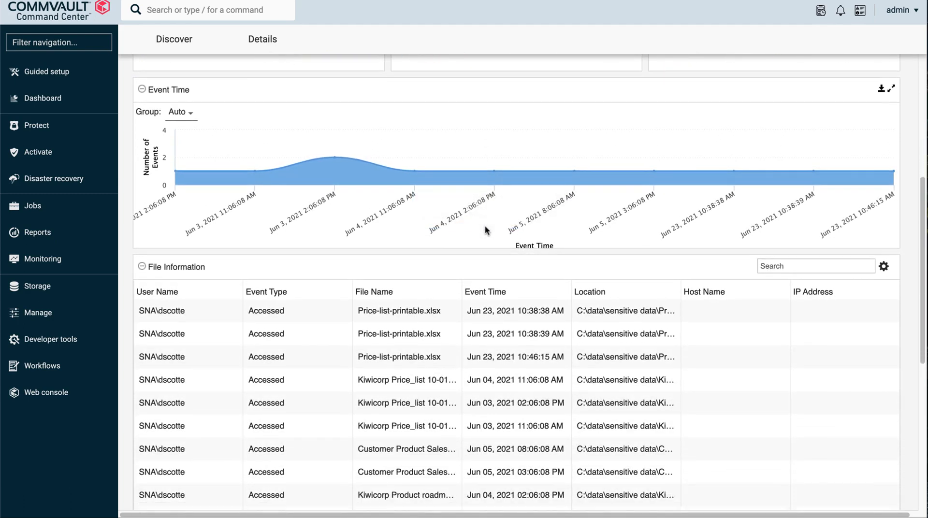
scroll(down, 3)
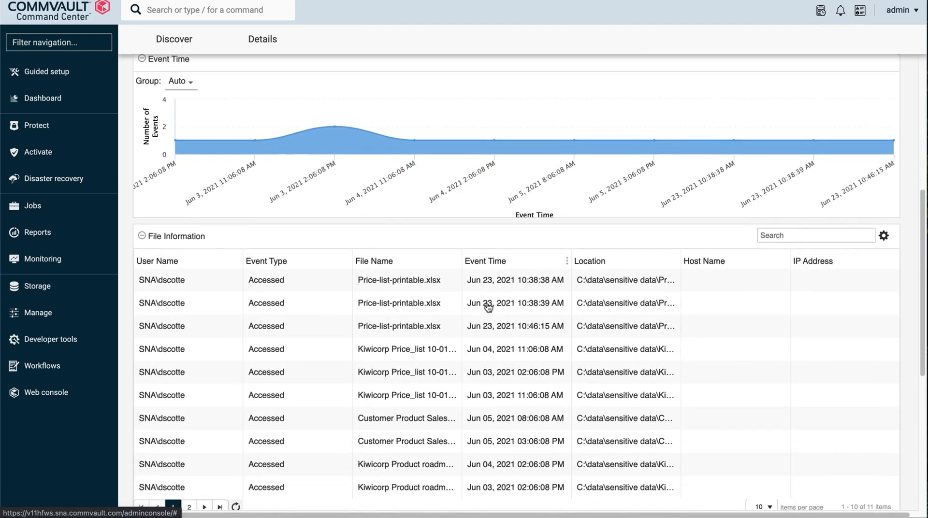
scroll(down, 3)
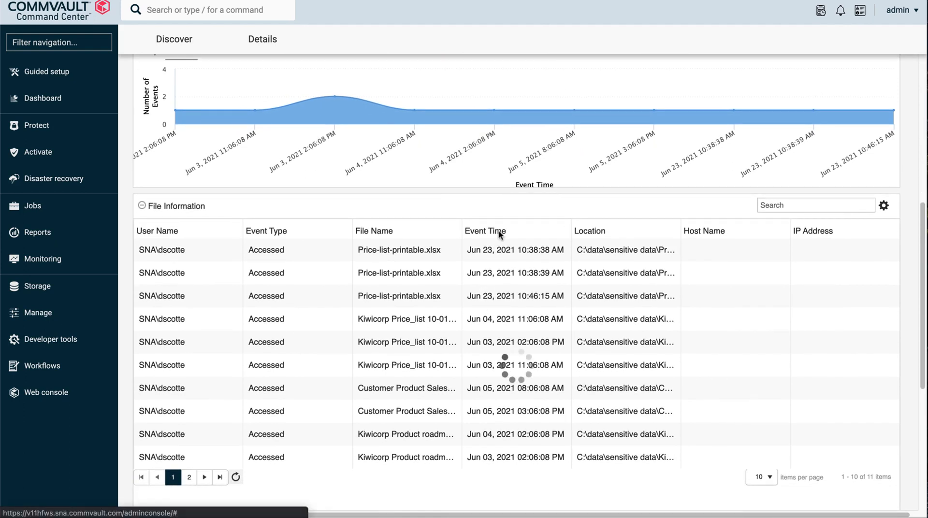
click(484, 231)
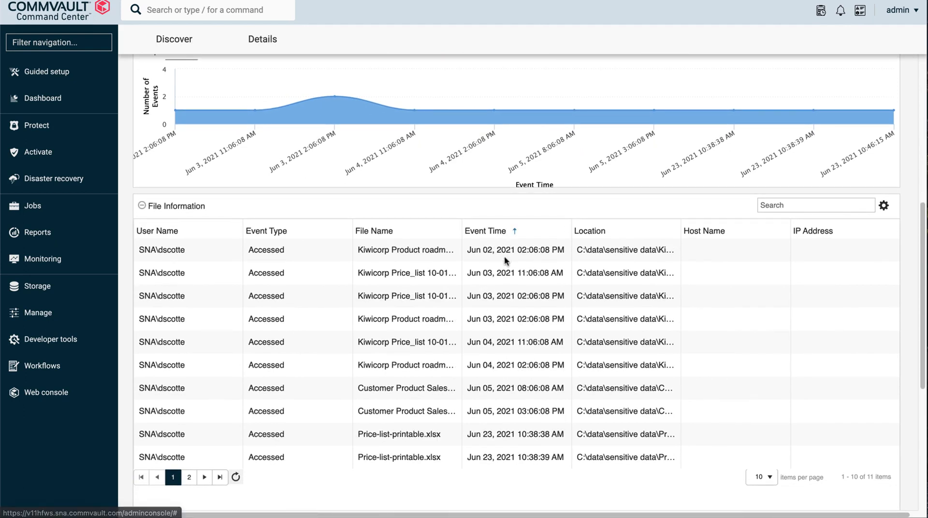
click(204, 454)
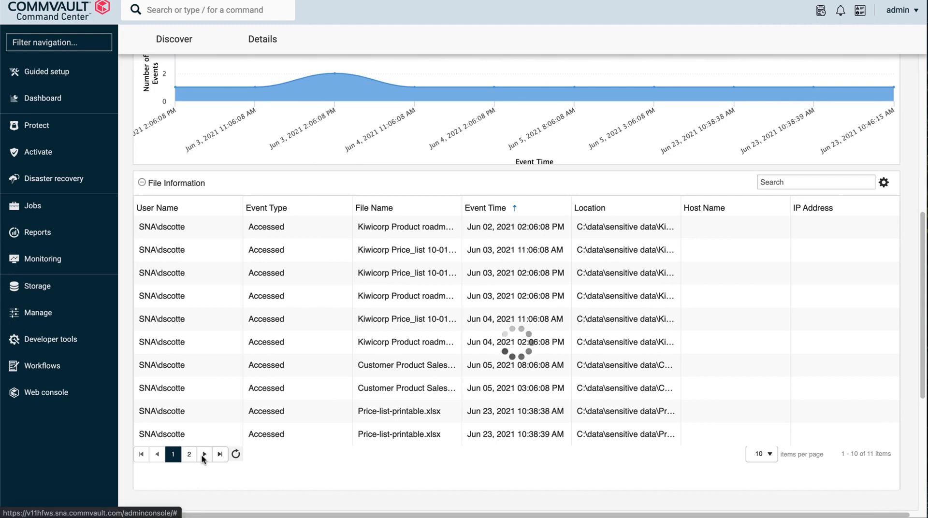
click(189, 454)
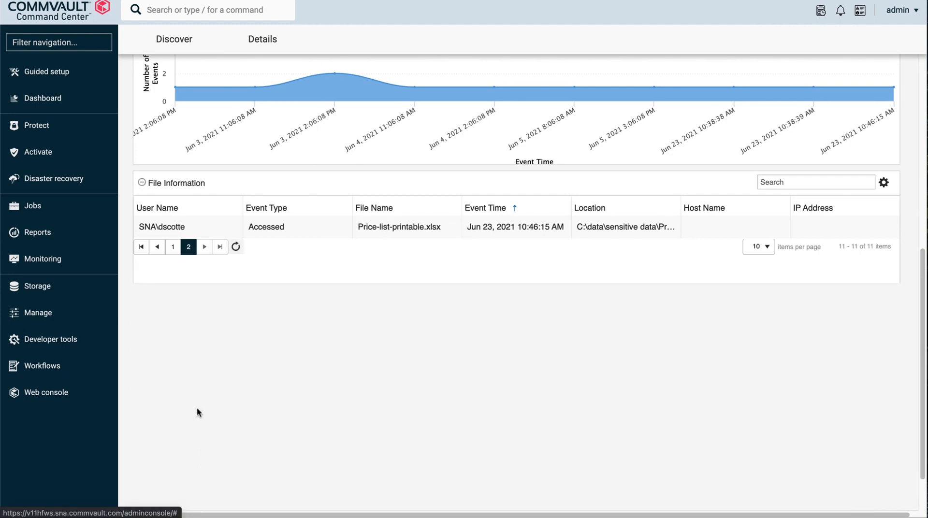